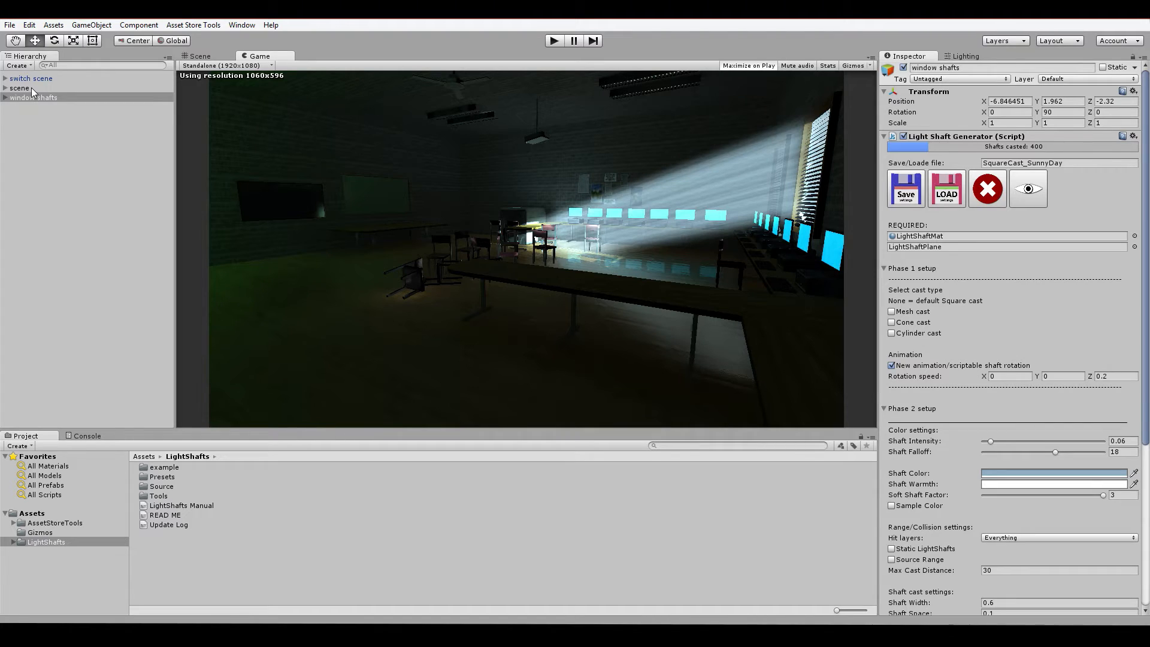
Step: Select window shafts, collapse Phase 1 setup, and close then reopen Phase 2 setup
{"action": "left_click", "coordinate": [33, 98]}
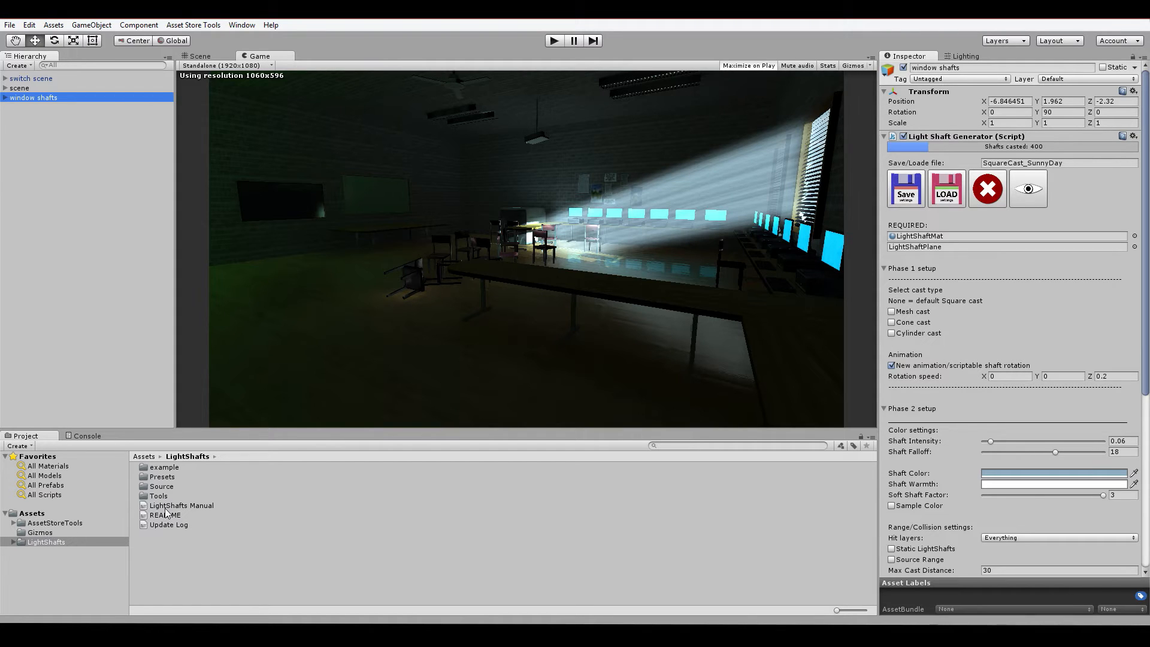
{"action": "left_click", "coordinate": [884, 268]}
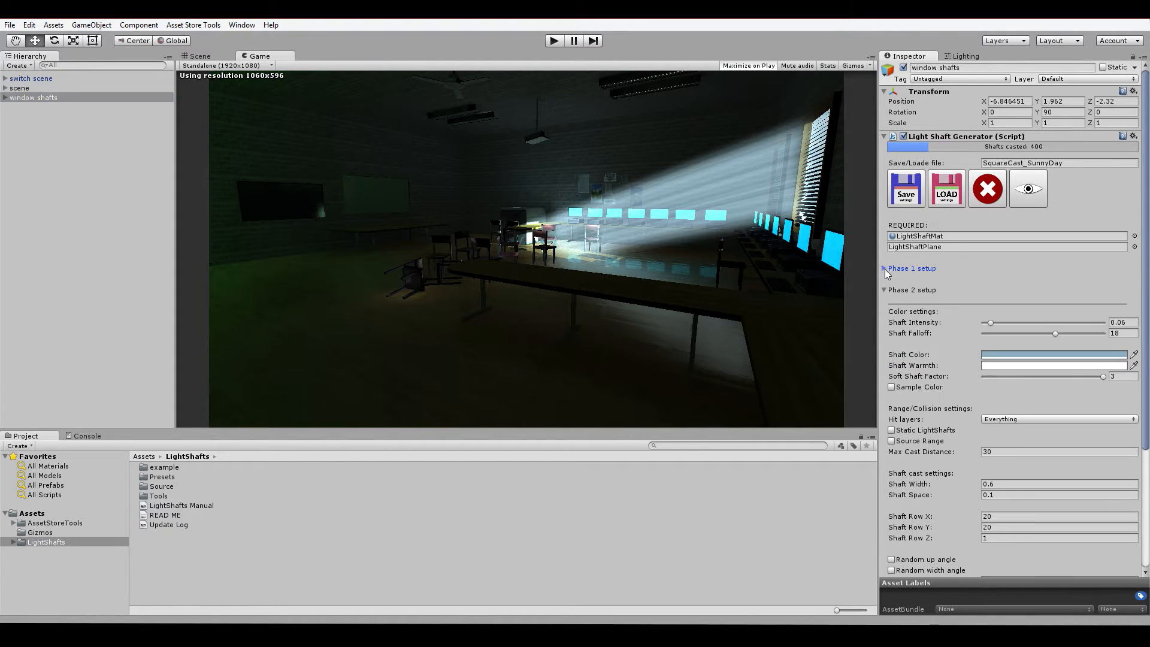
{"action": "left_click", "coordinate": [909, 268]}
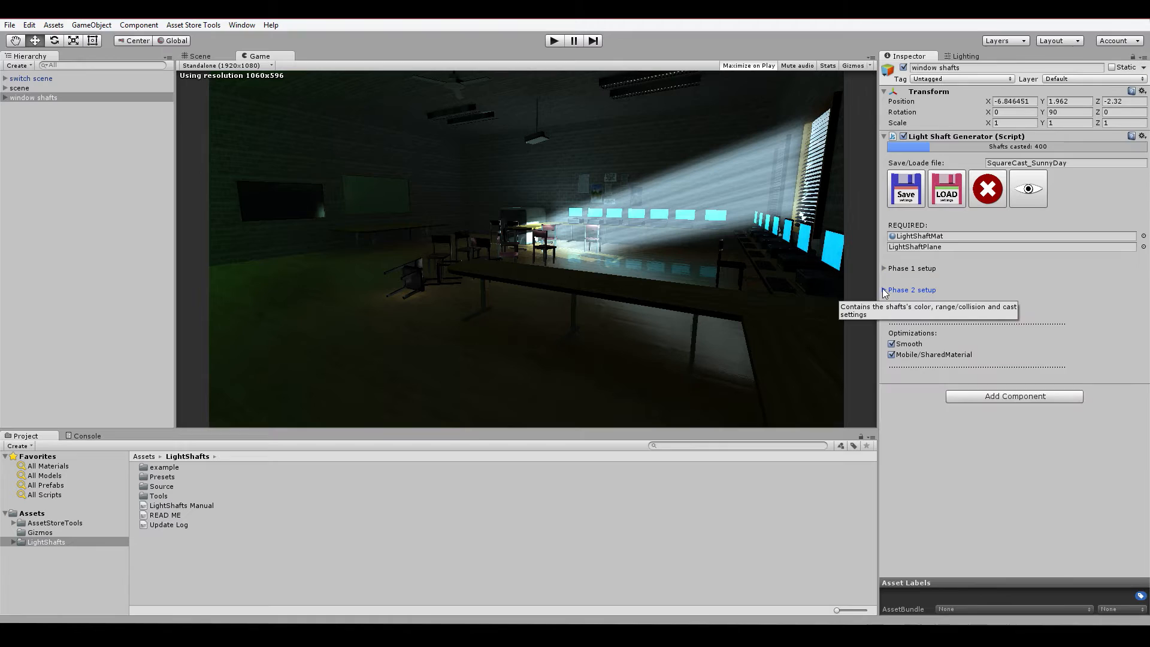
{"action": "left_click", "coordinate": [910, 289]}
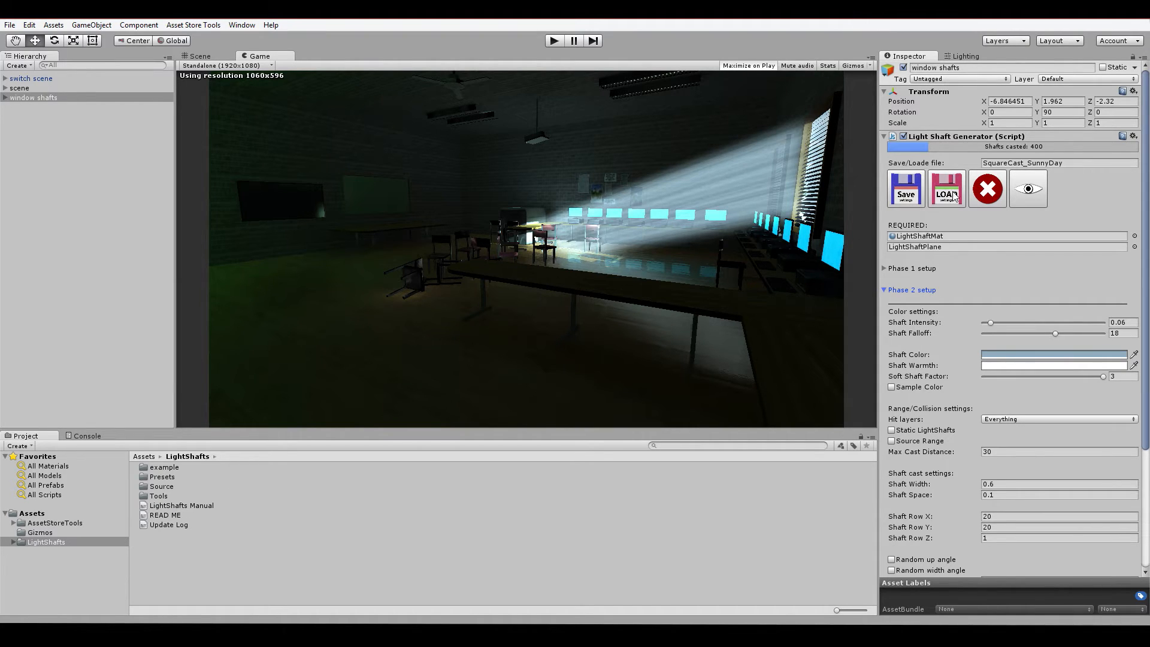
Step: Open Assets > LightShafts > Presets and scroll down the Light Shaft Generator inspector
{"action": "left_click", "coordinate": [45, 542]}
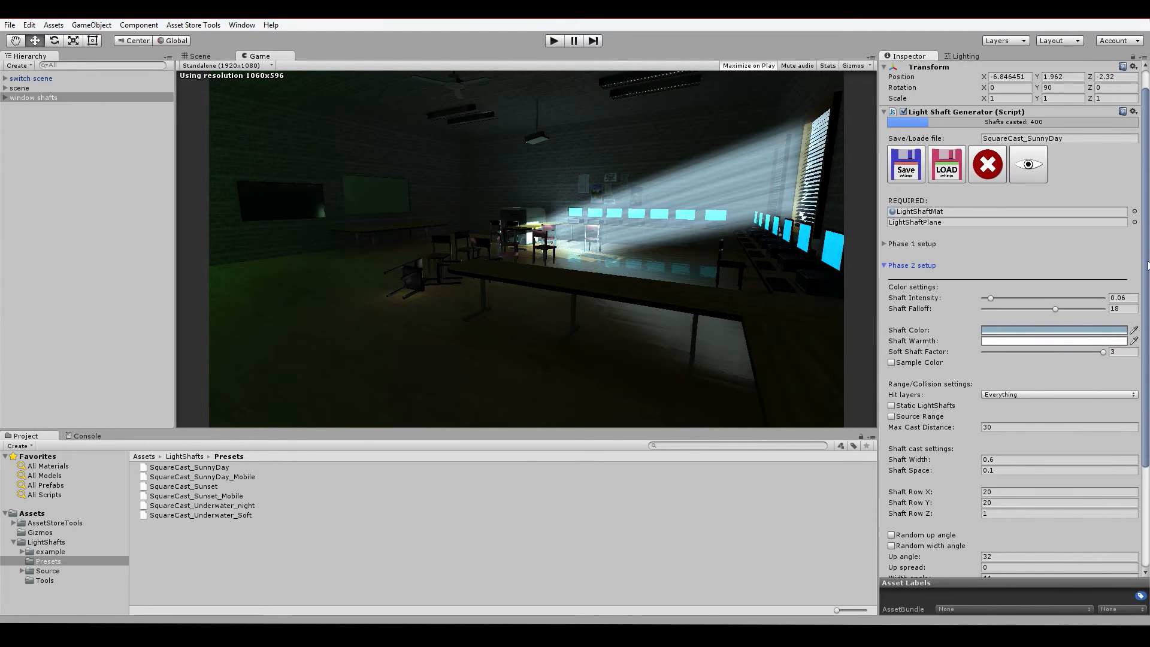
{"action": "scroll", "scroll_direction": "down", "scroll_amount": 3}
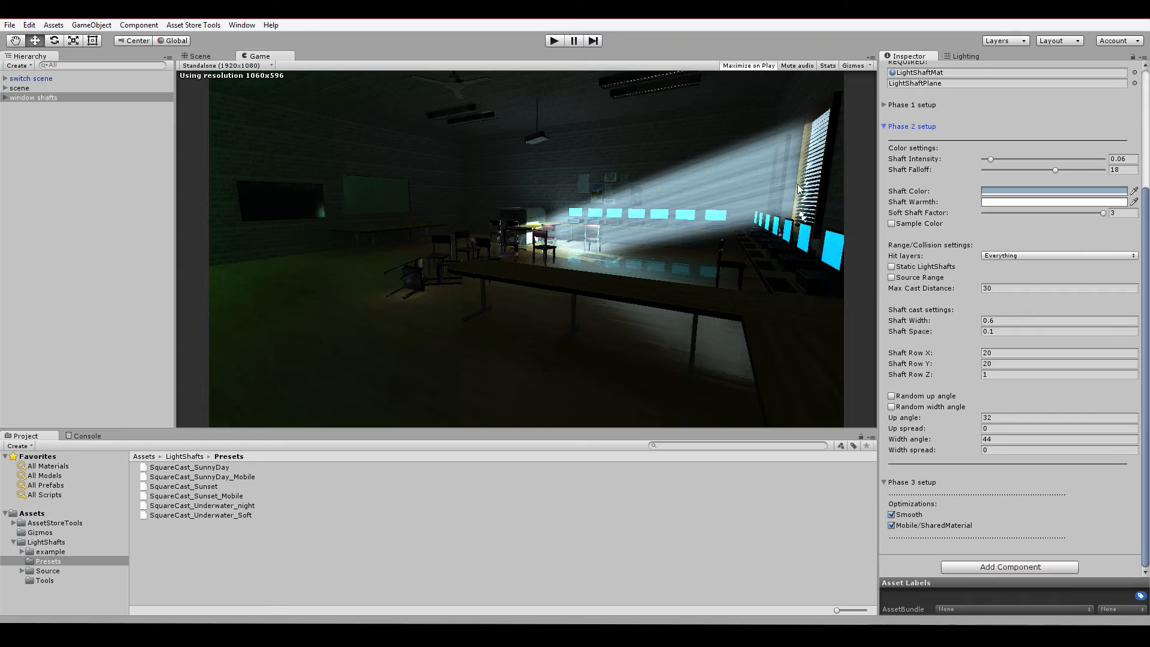
{"action": "mouse_move", "coordinate": [908, 541]}
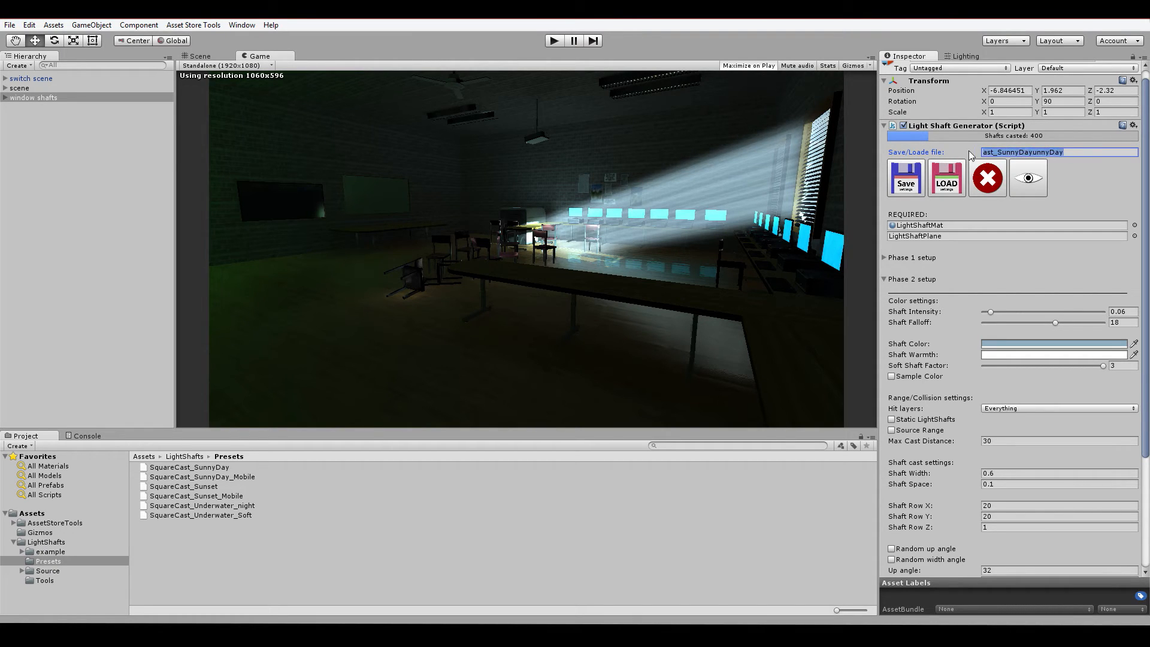
{"action": "mouse_move", "coordinate": [946, 177]}
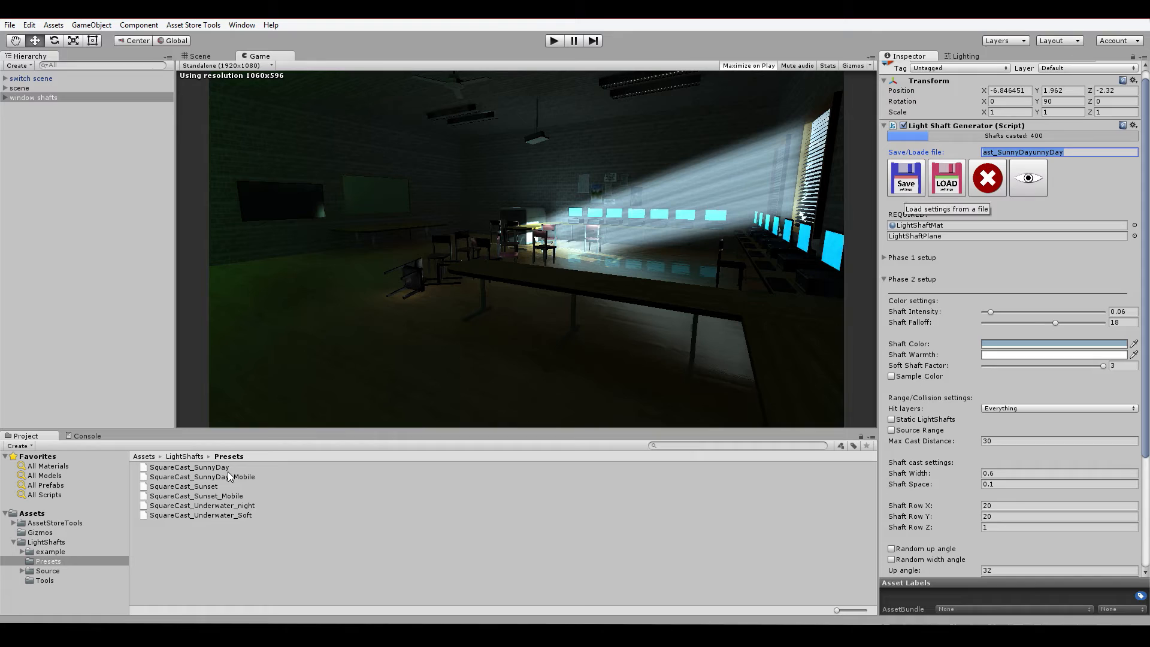
Step: Copy the SquareCast_Sunset preset name and load it into window shafts' generator
{"action": "left_click", "coordinate": [183, 487]}
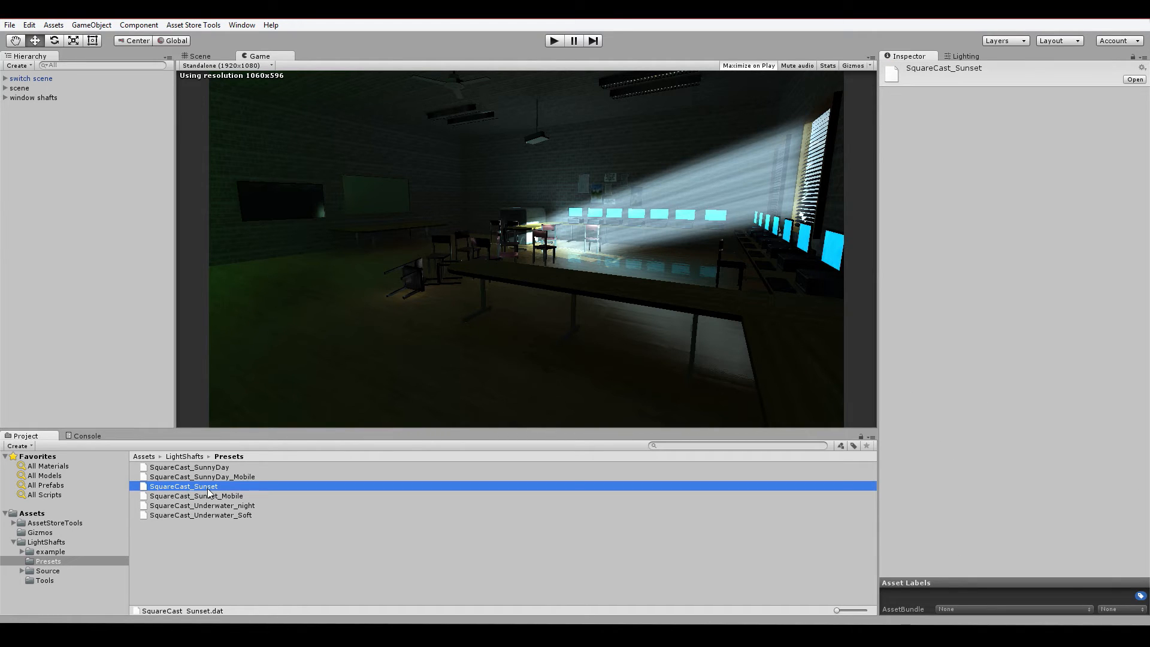
{"action": "right_click", "coordinate": [183, 486]}
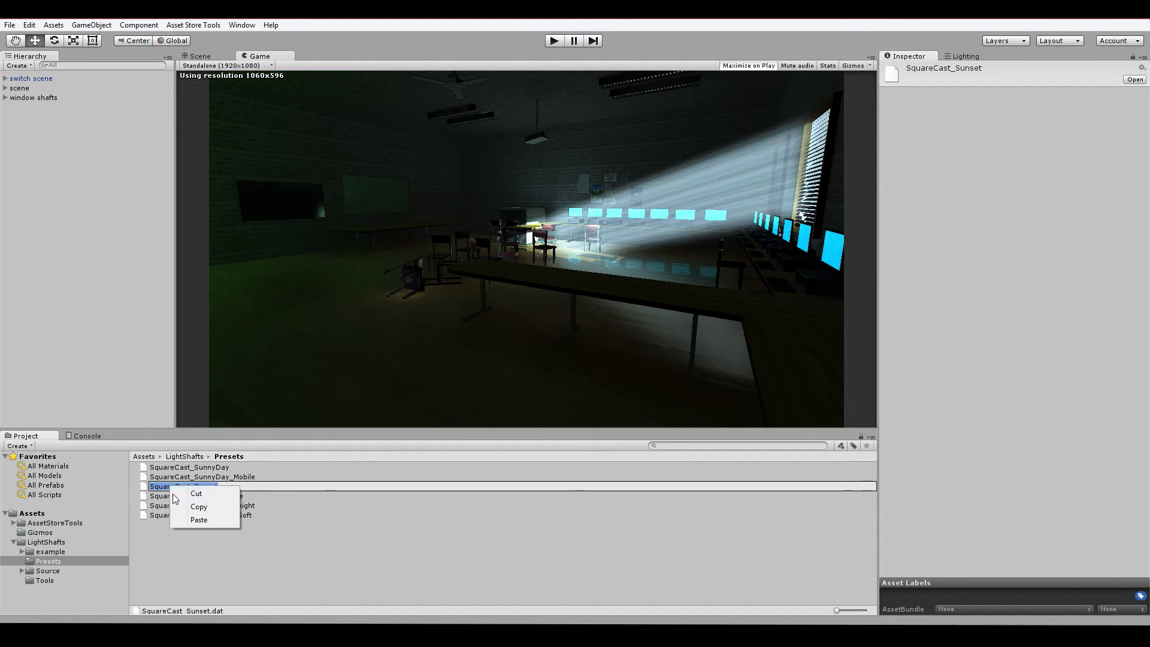
{"action": "left_click", "coordinate": [131, 365]}
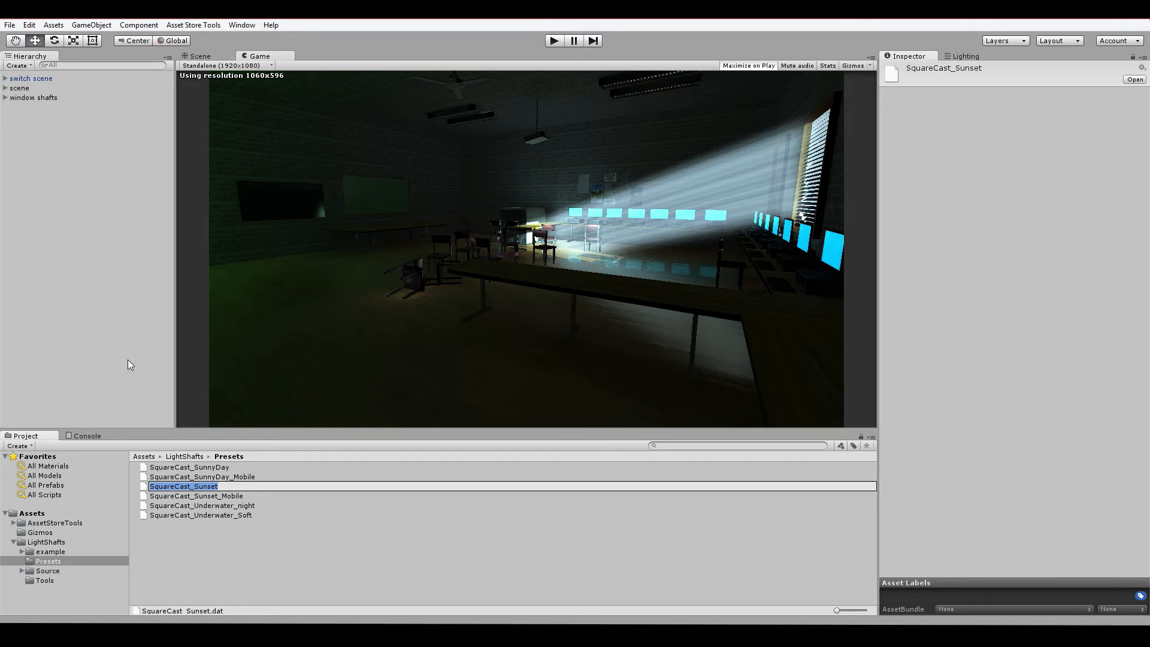
{"action": "left_click", "coordinate": [33, 97]}
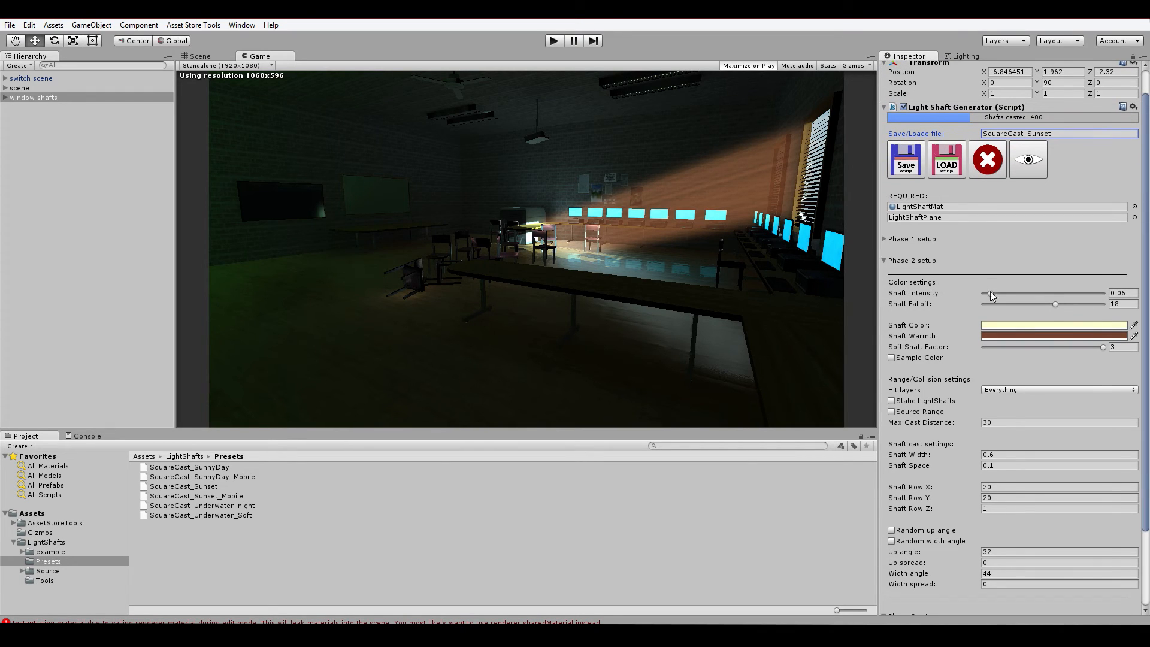
Step: Make shafts red (intensity 0.105, falloff 9.4, soft factor 1.04) and name preset SquareCast_Sunset2
{"action": "left_click_drag", "start_coordinate": [986, 293], "coordinate": [1013, 293]}
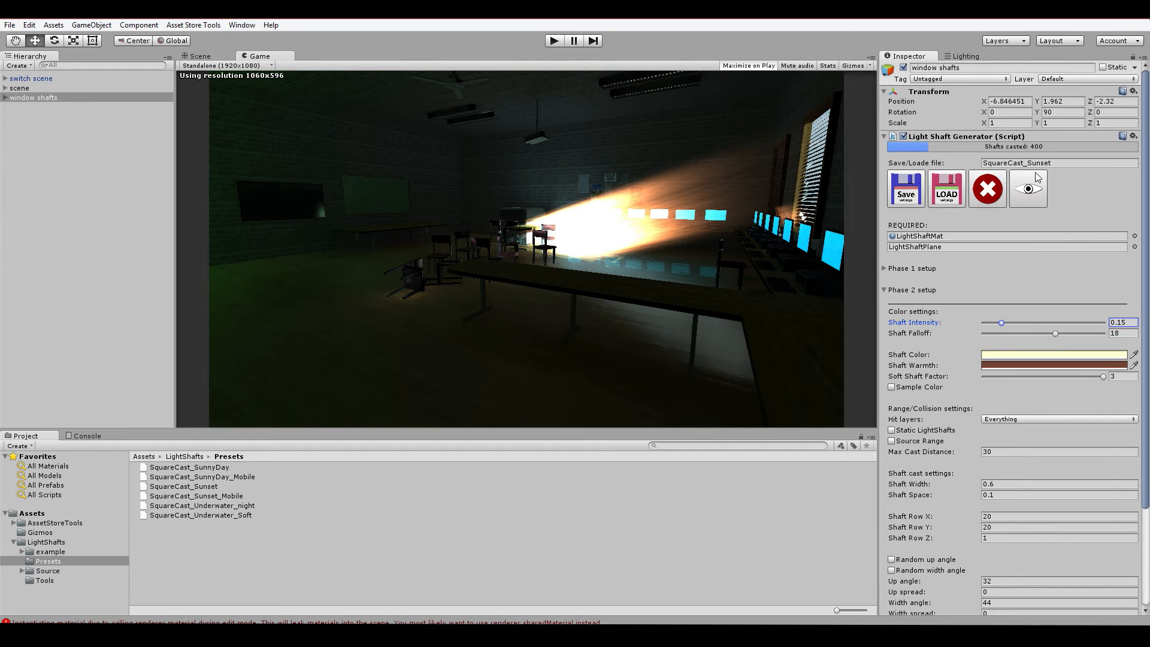
{"action": "left_click", "coordinate": [1054, 354]}
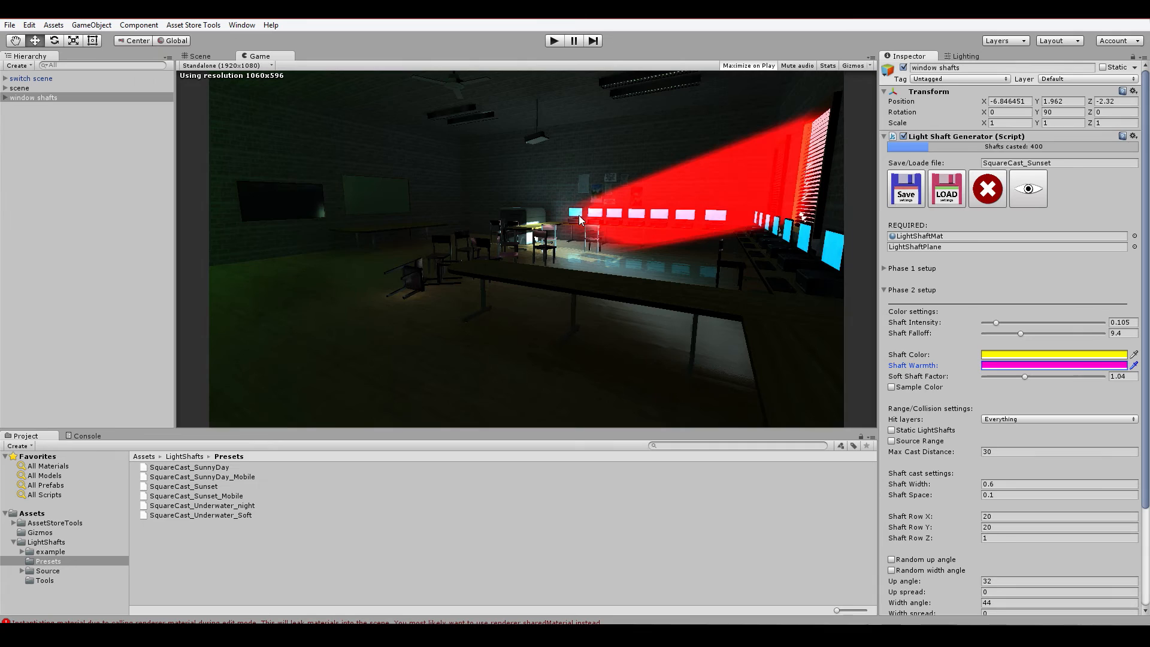
{"action": "mouse_move", "coordinate": [749, 162]}
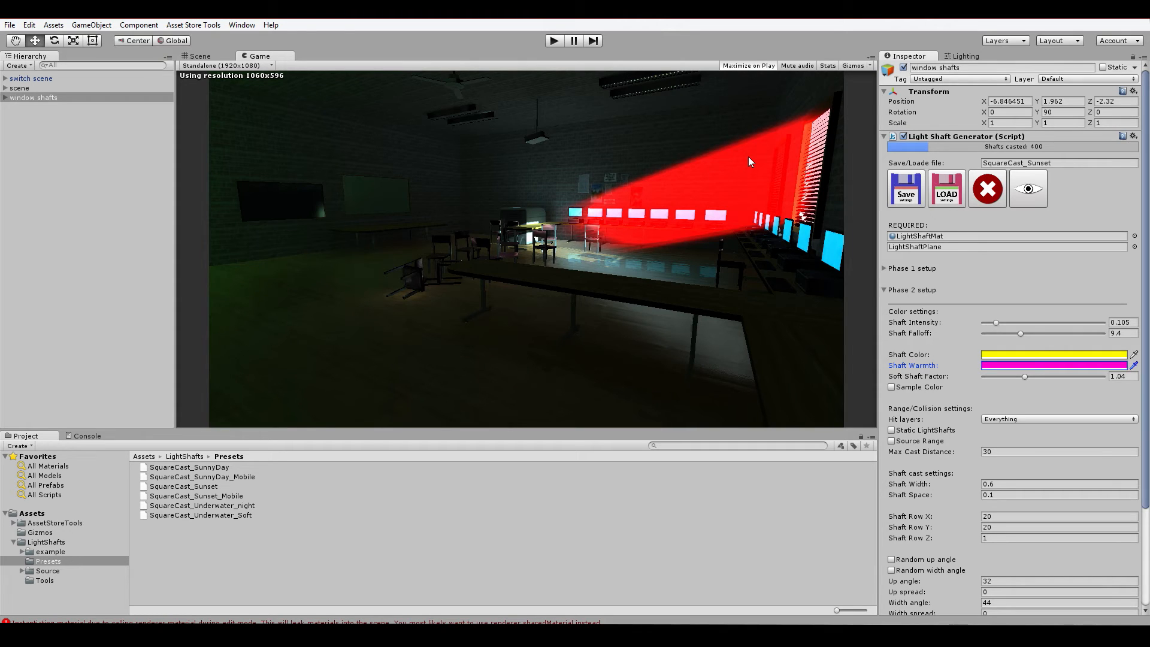
{"action": "left_click", "coordinate": [1056, 162]}
{"action": "type", "text": "2"}
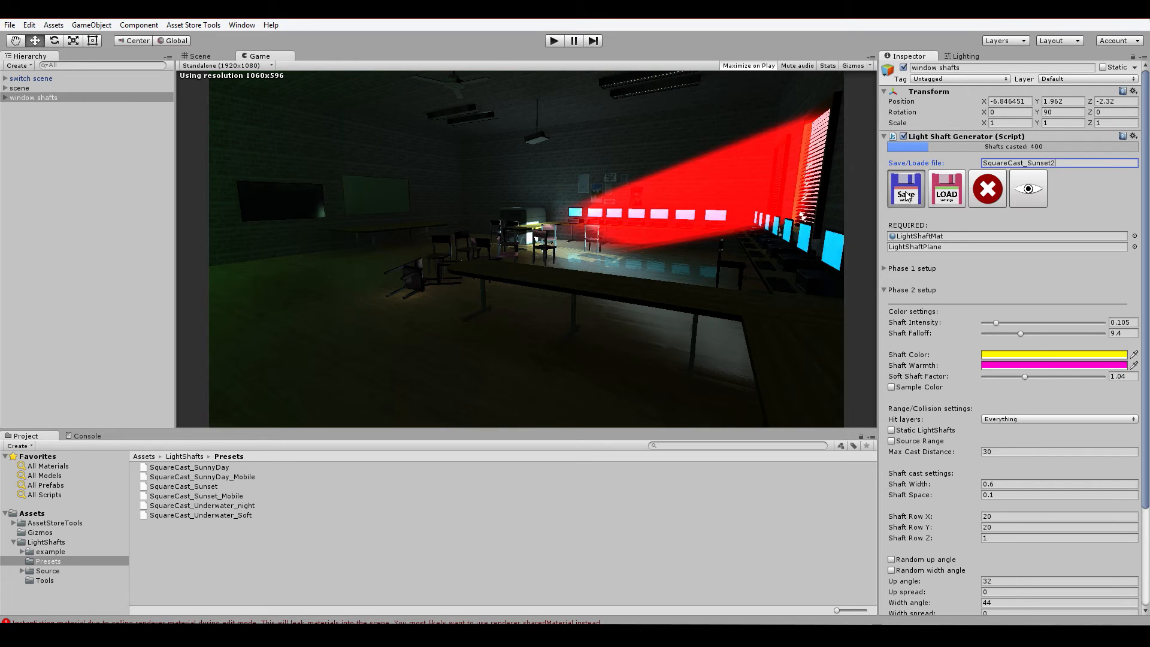
Step: Save the red settings as SquareCast_Sunset2.dat and reselect window shafts
{"action": "left_click", "coordinate": [906, 187]}
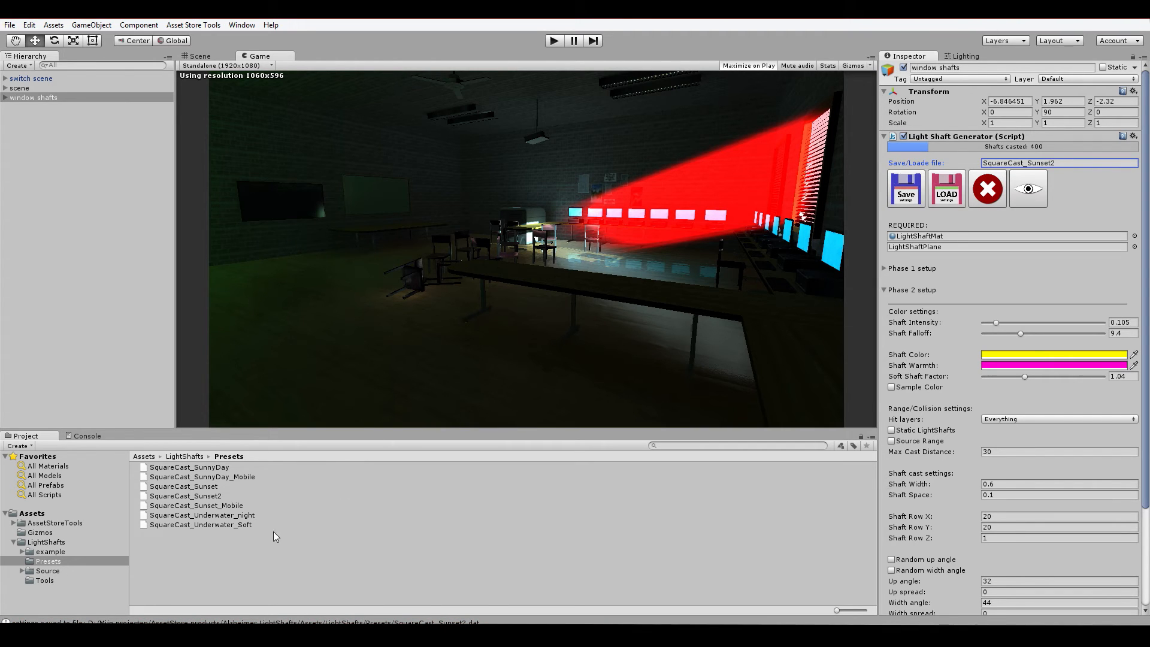
{"action": "left_click", "coordinate": [185, 496]}
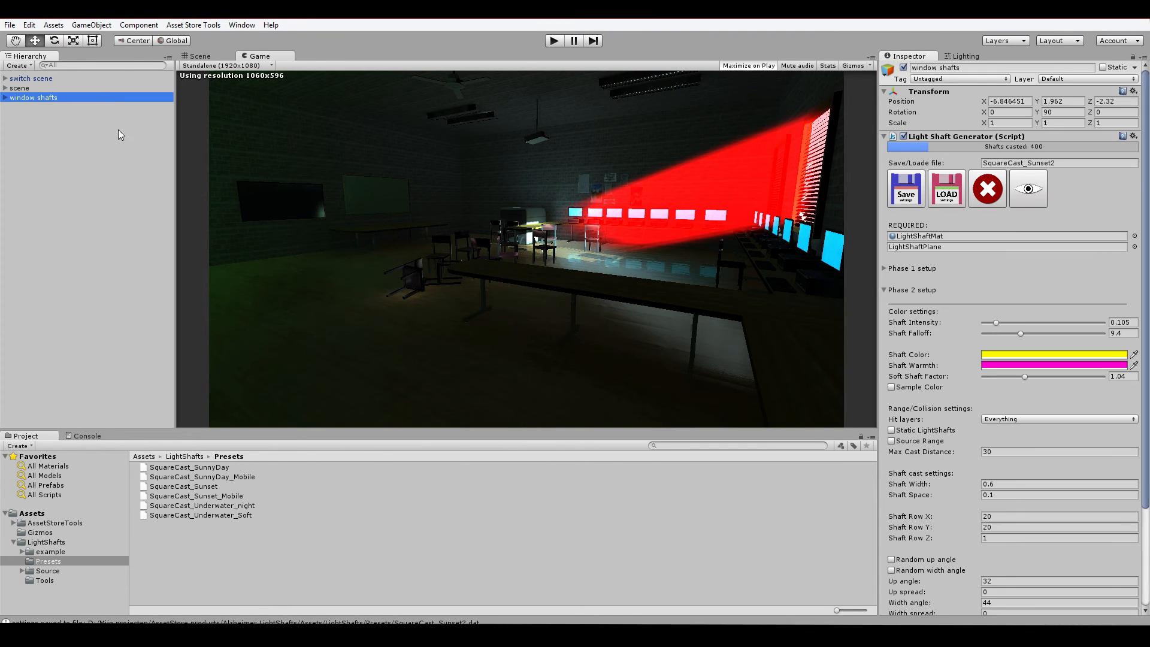
{"action": "mouse_move", "coordinate": [251, 482]}
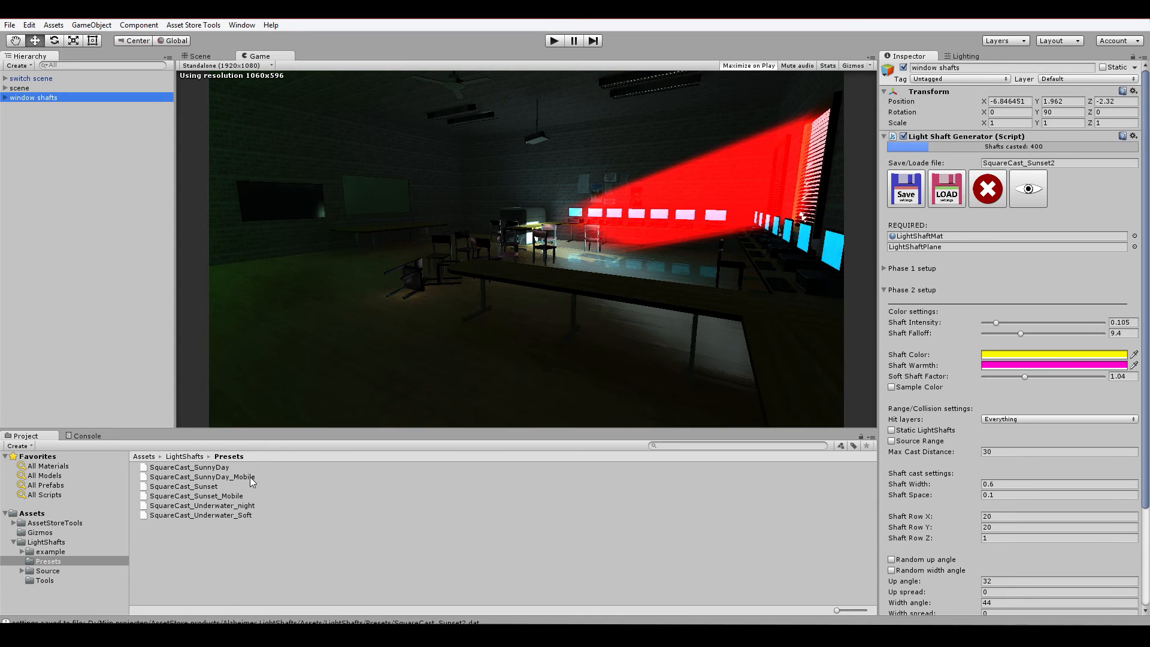
Step: Enter SquareCast_SunnyDay as the preset file and load it
{"action": "left_click", "coordinate": [945, 189]}
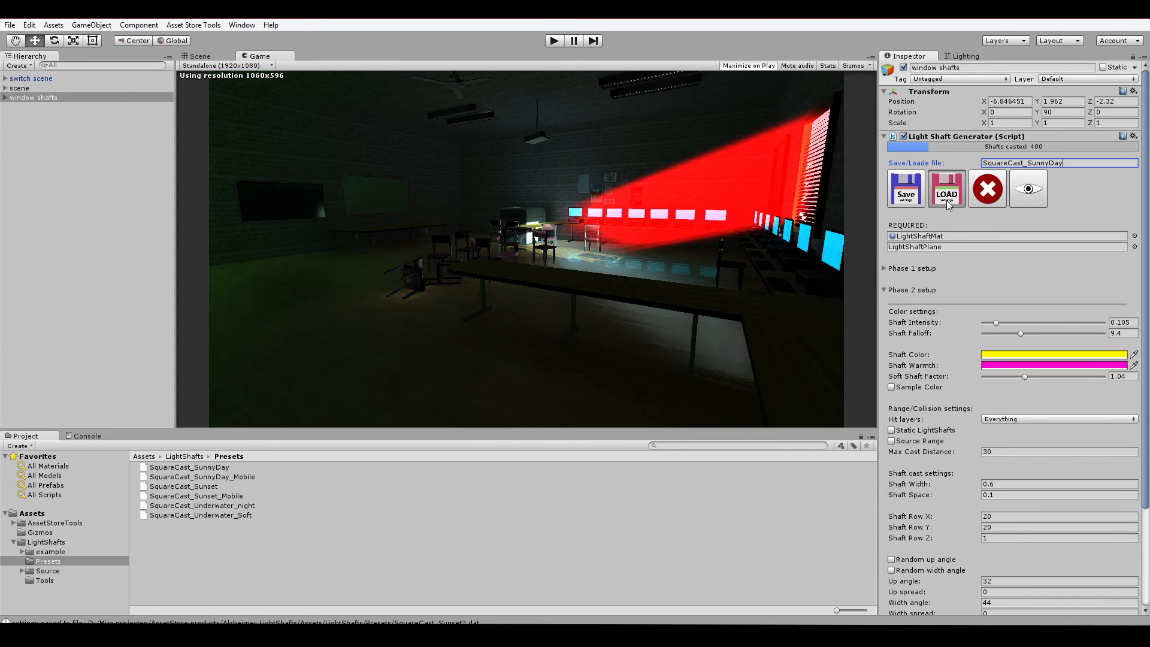
{"action": "left_click", "coordinate": [947, 189]}
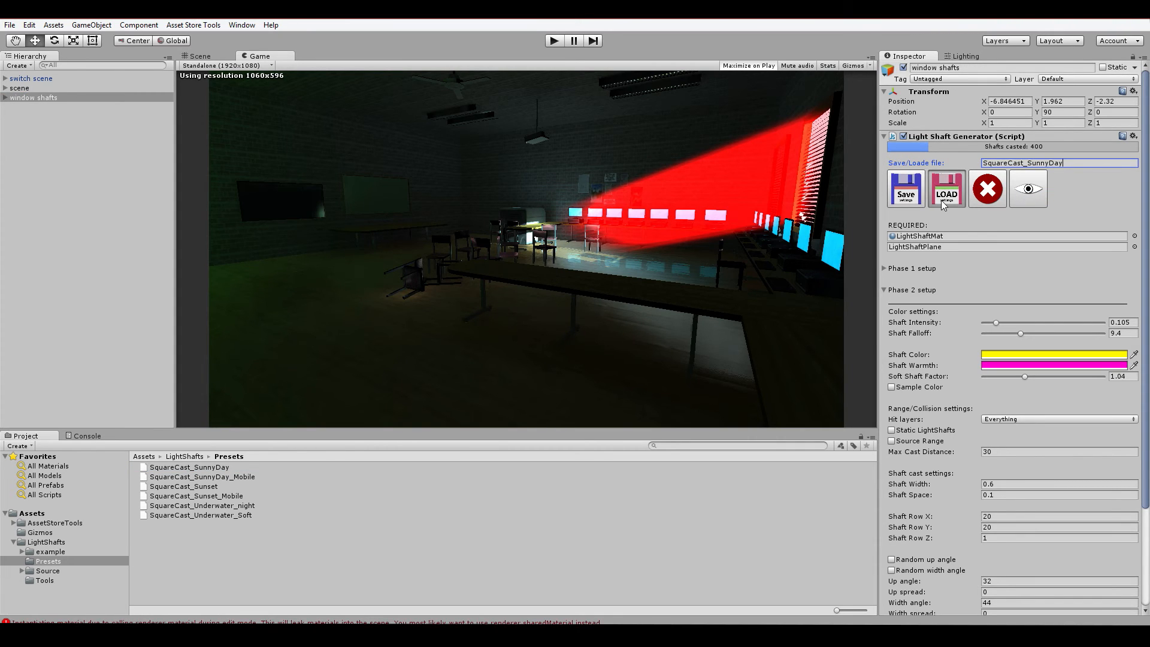
{"action": "left_click", "coordinate": [946, 189]}
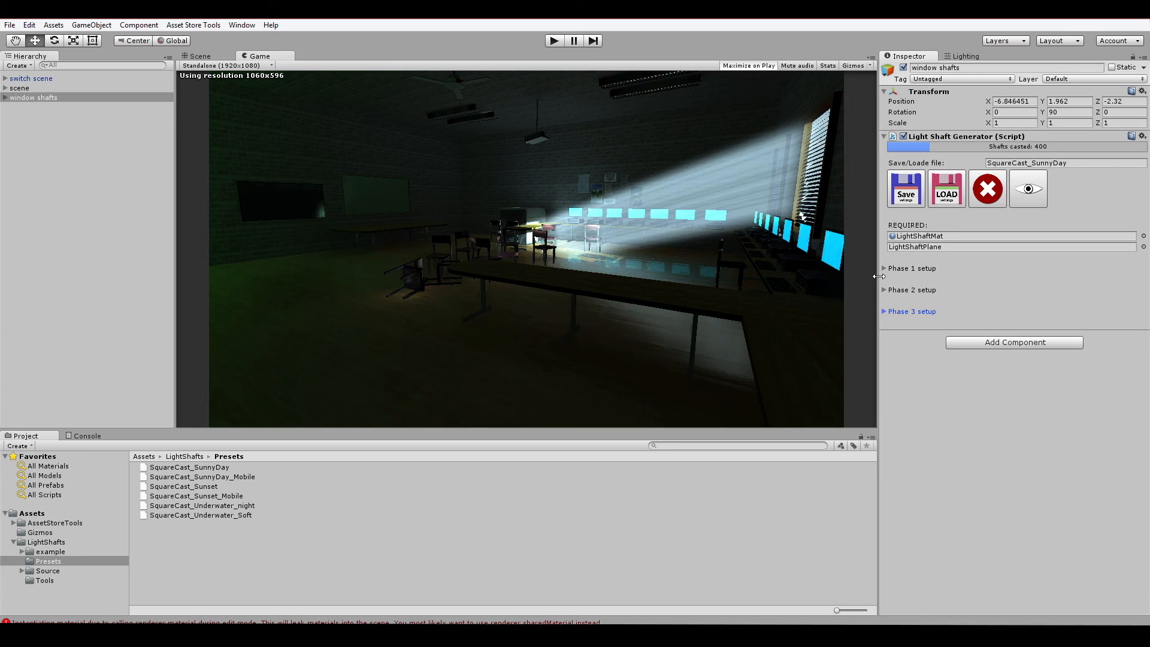
{"action": "mouse_move", "coordinate": [879, 281]}
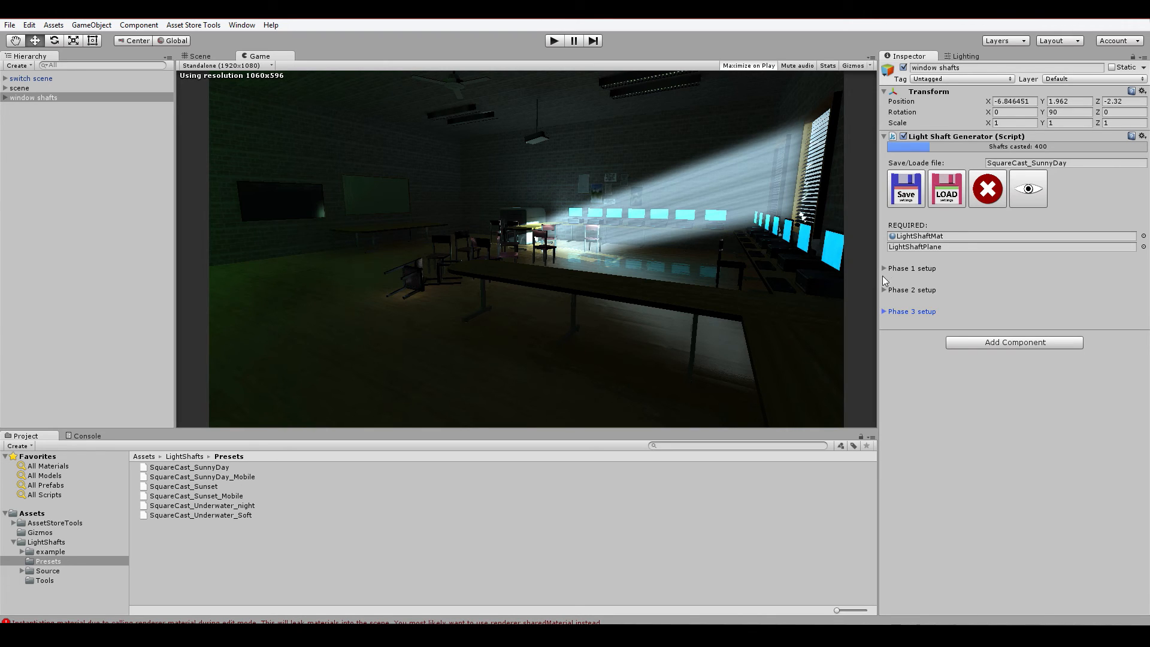
Step: Select the SunnyDay and Sunset_Mobile preset files, then reselect window shafts
{"action": "left_click", "coordinate": [190, 467]}
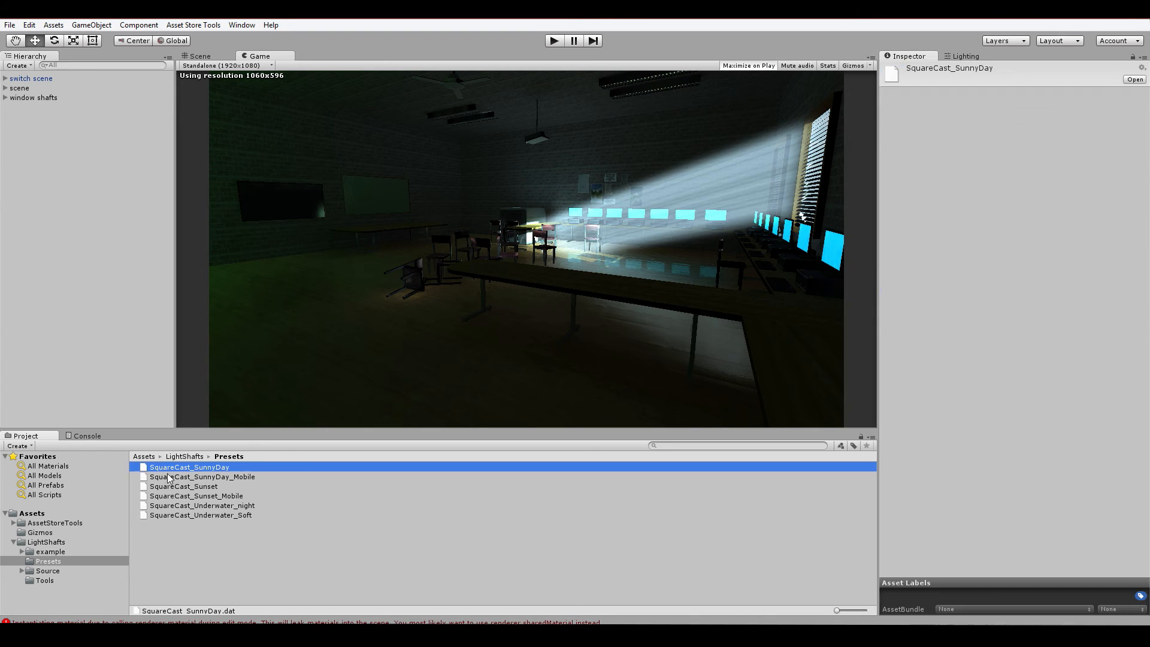
{"action": "left_click", "coordinate": [196, 496]}
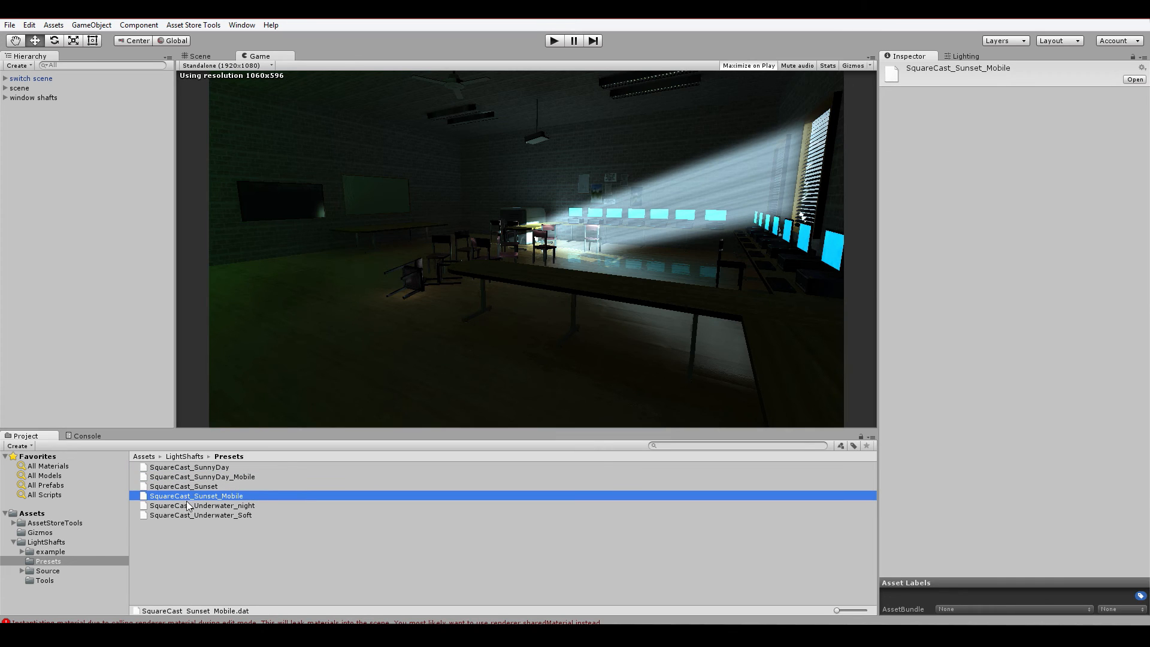
{"action": "left_click", "coordinate": [33, 97]}
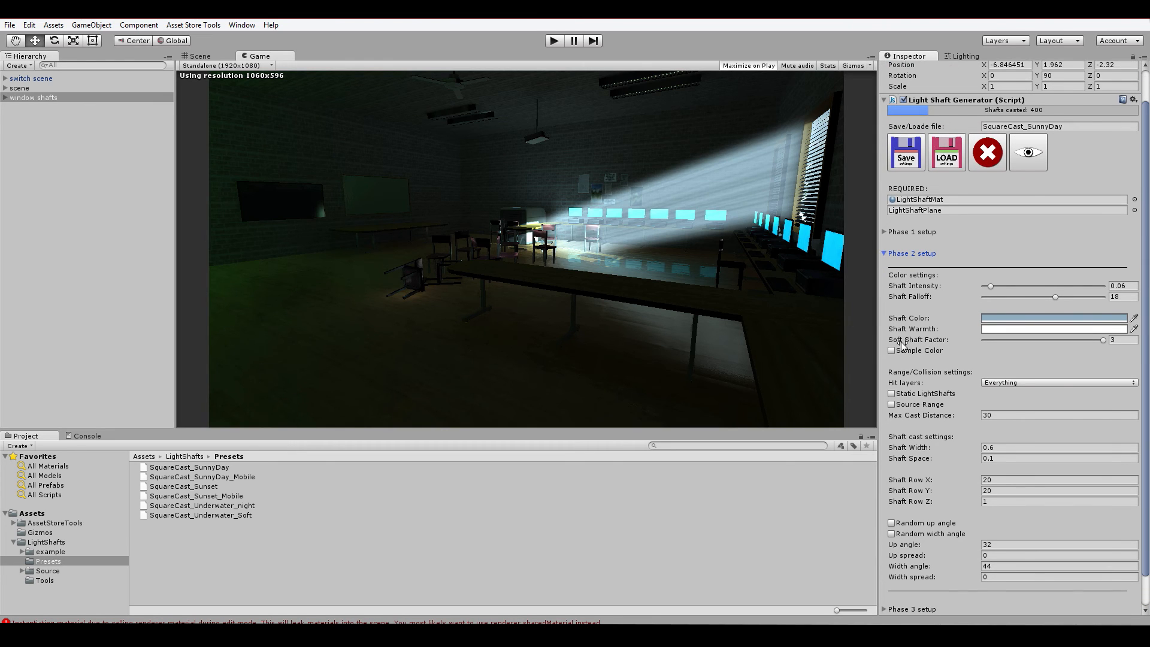
{"action": "mouse_move", "coordinate": [917, 339]}
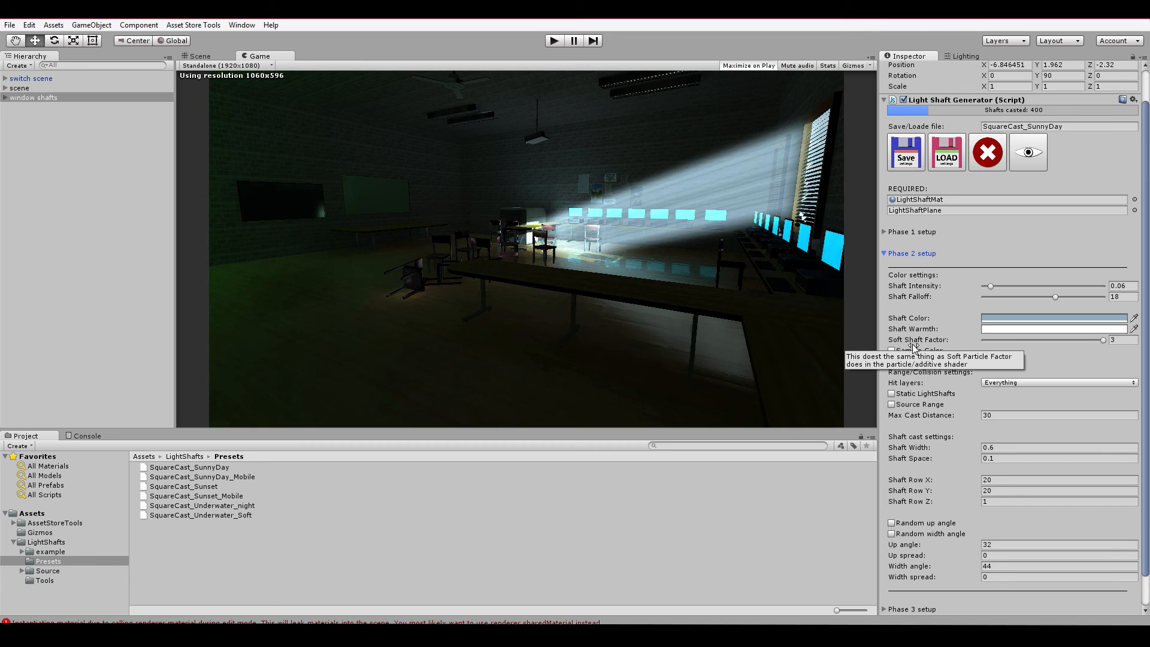
{"action": "mouse_move", "coordinate": [973, 360]}
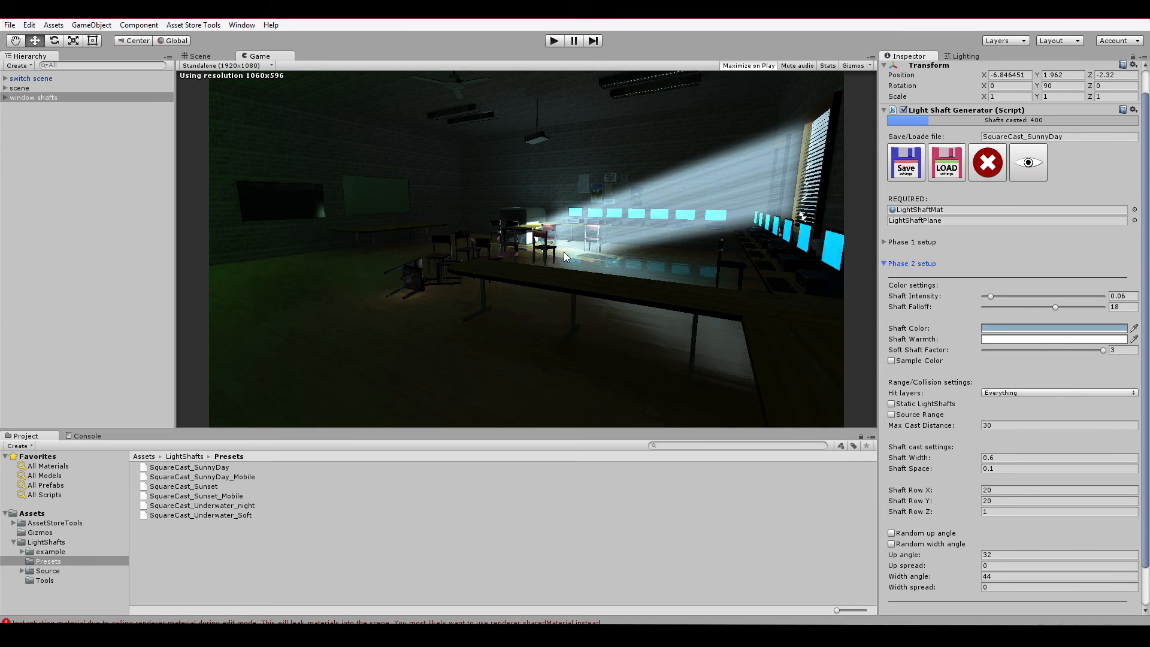
{"action": "mouse_move", "coordinate": [591, 252]}
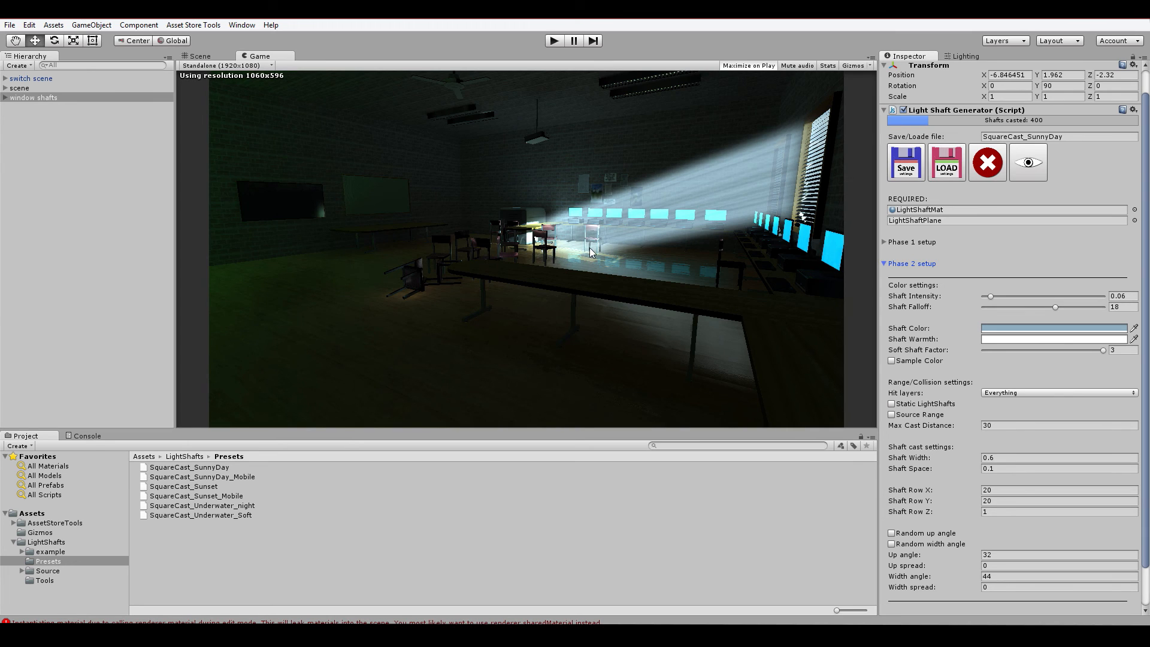
Step: Drag Shaft Falloff down from 18 to 10.3
{"action": "left_click_drag", "start_coordinate": [1053, 308], "coordinate": [1023, 307]}
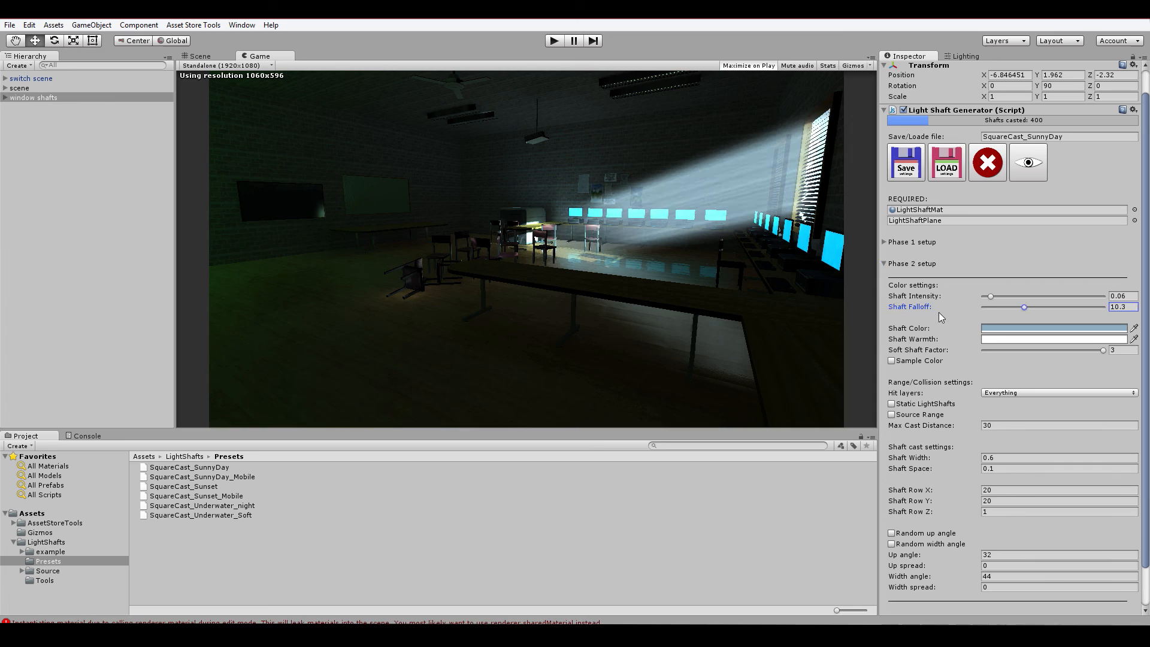